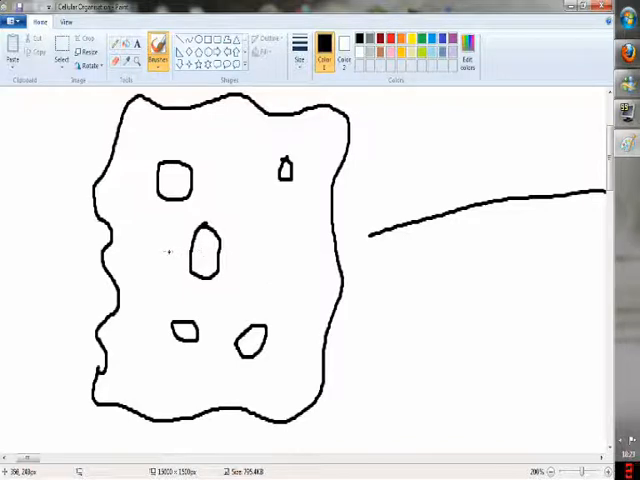
{"action": "mouse_move", "coordinate": [252, 147]}
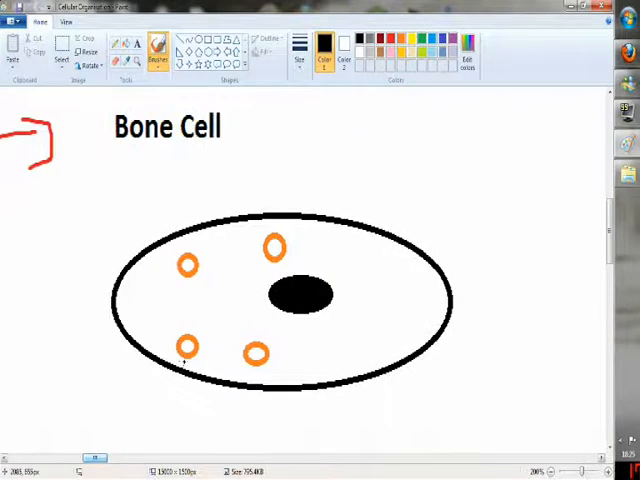
{"action": "mouse_move", "coordinate": [197, 312]}
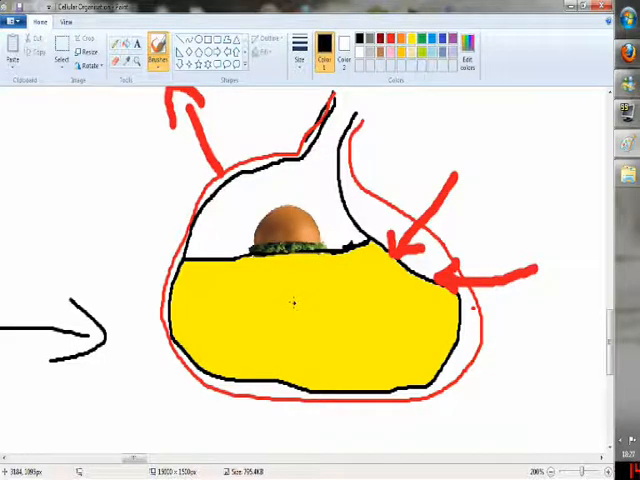
{"action": "mouse_move", "coordinate": [565, 214]}
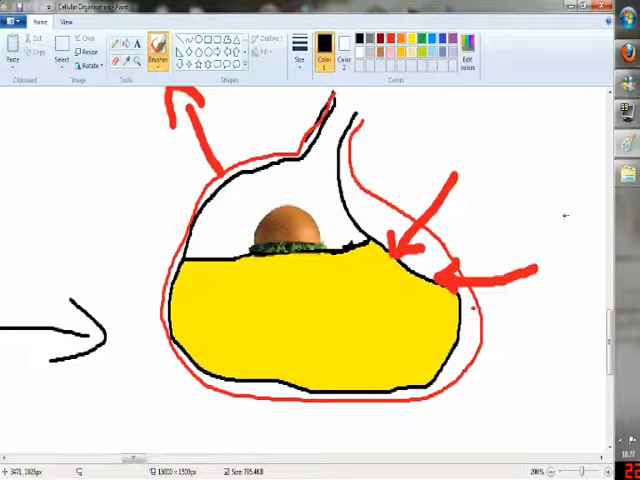